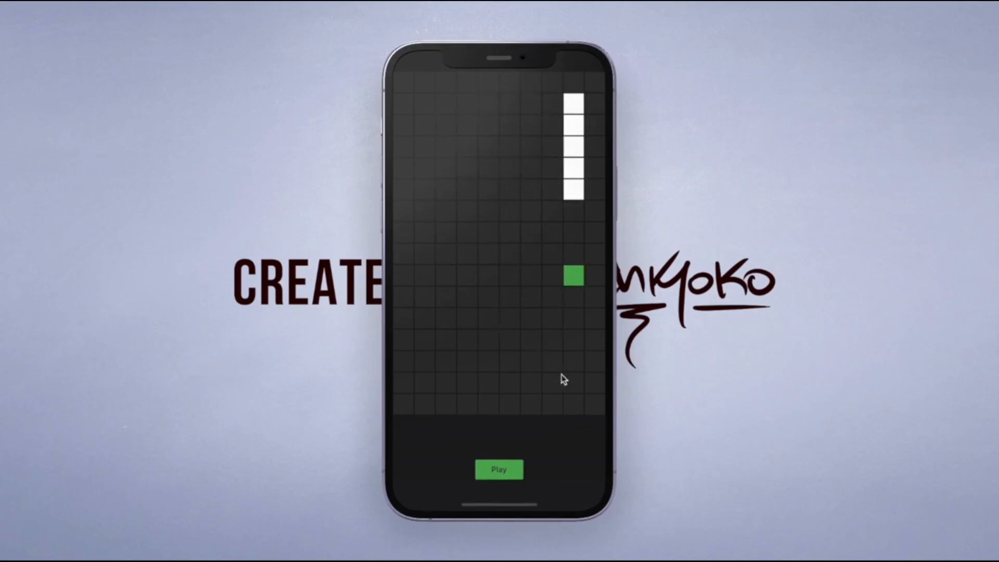
- Start the snake game, then shift a falling Tetris piece to the right
{"action": "left_click", "coordinate": [499, 470]}
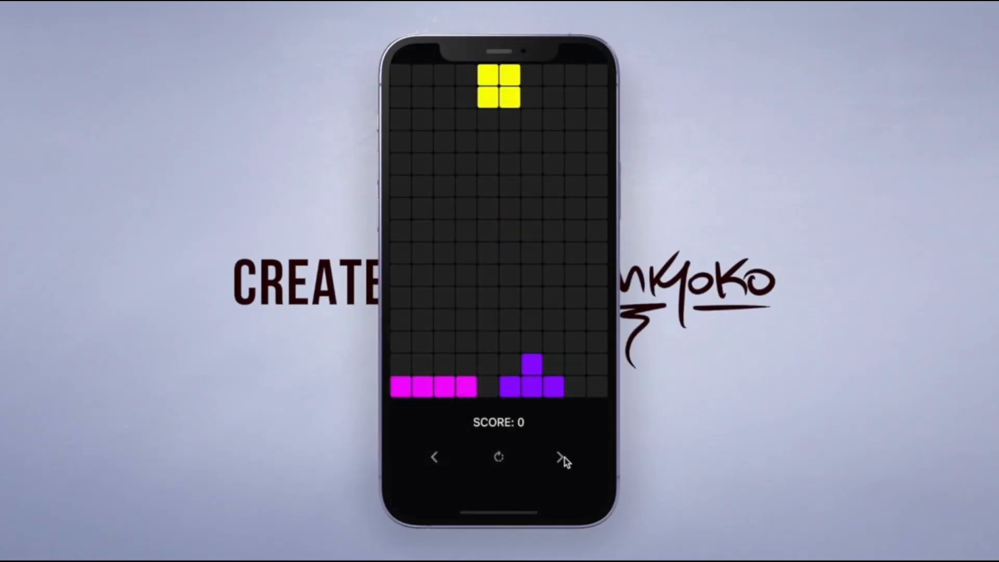
{"action": "left_click", "coordinate": [561, 458]}
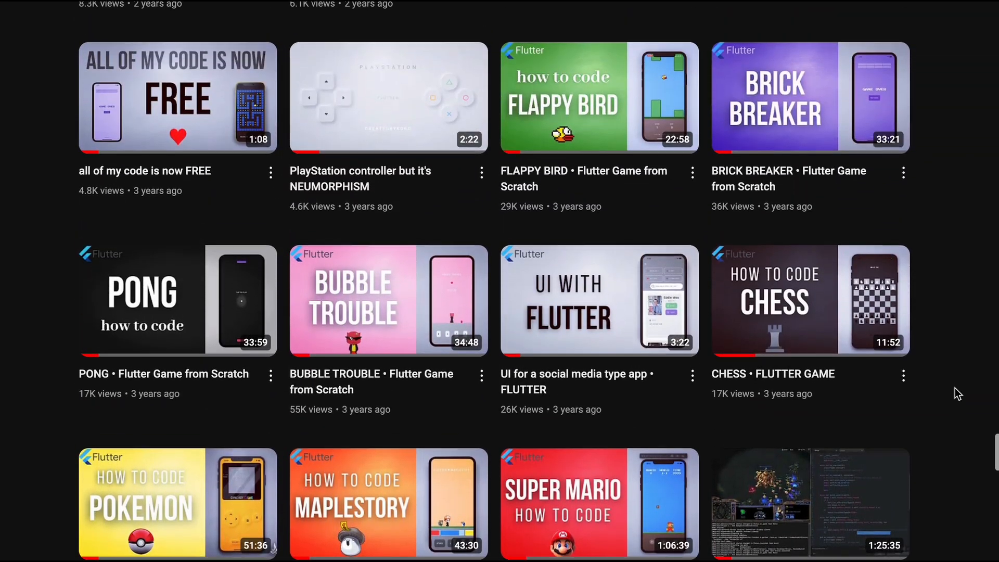
- Scroll the channel's Videos tab through Flutter game tutorials like Flappy Bird, Pong and Chess
{"action": "scroll", "scroll_direction": "up", "scroll_amount": 3}
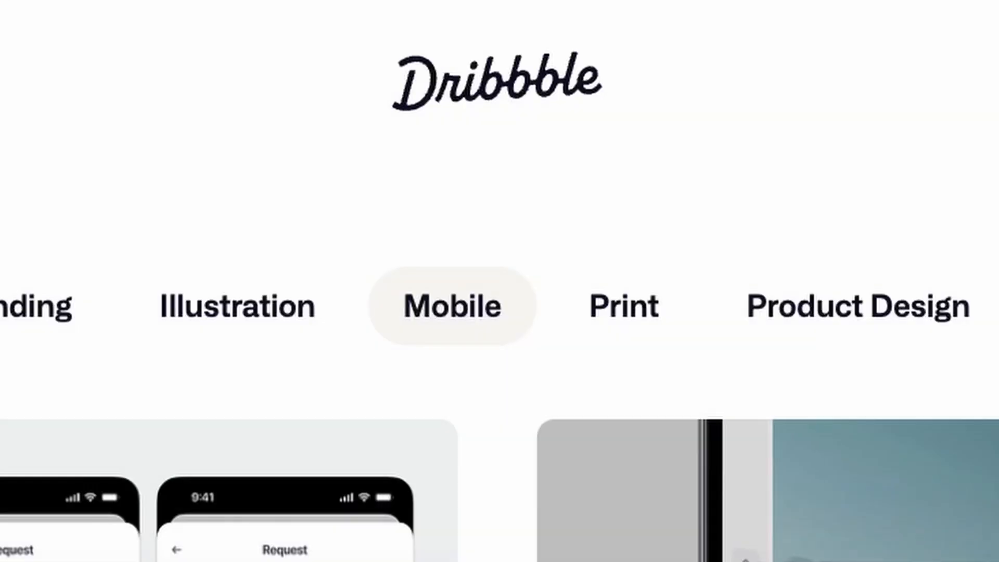
- Scroll Dribbble's Mobile shot grid and pick an app design to examine
{"action": "scroll", "scroll_direction": "down", "scroll_amount": 3}
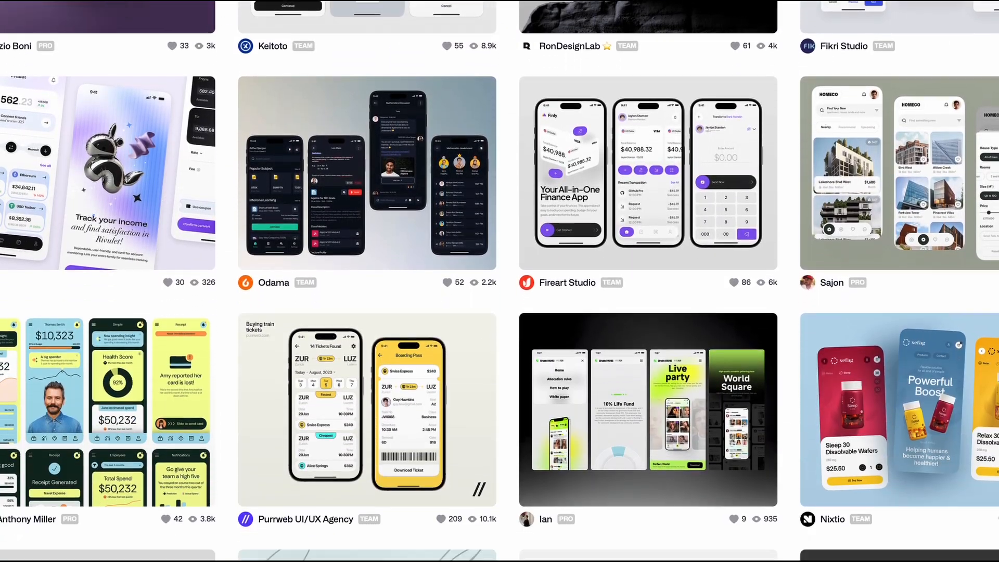
{"action": "scroll", "scroll_direction": "down", "scroll_amount": 3}
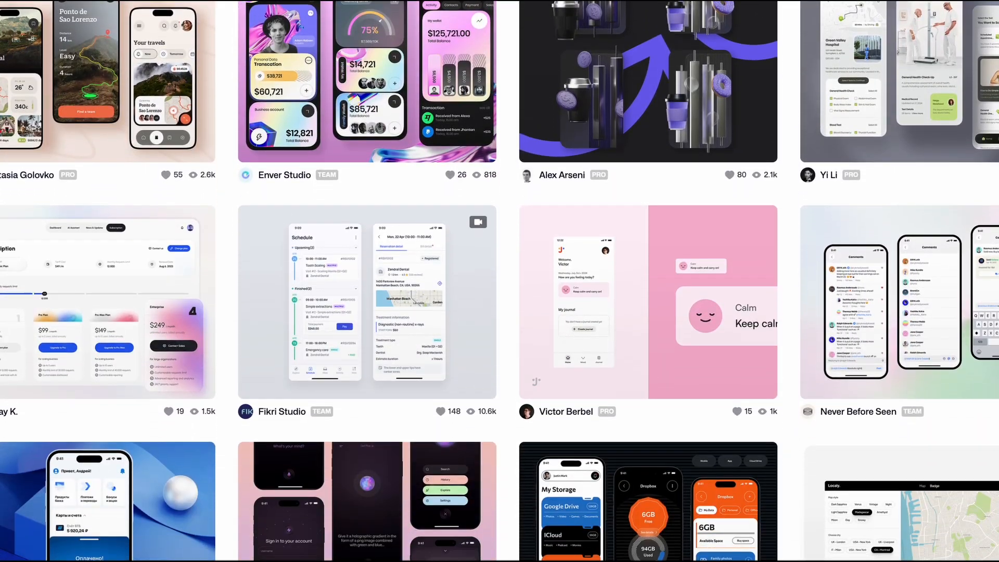
{"action": "left_click", "coordinate": [646, 303]}
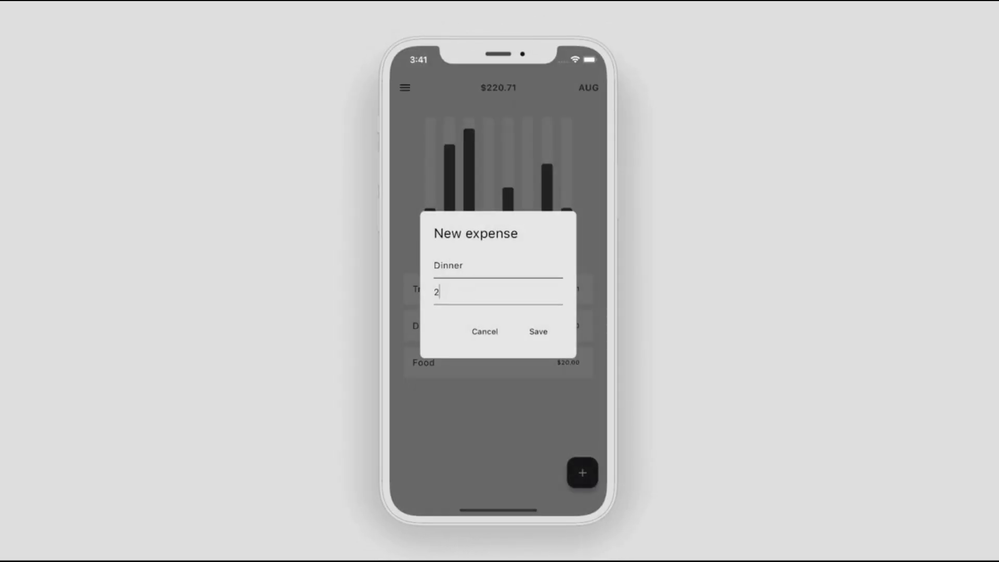
- Save the new Dinner expense, then write 'Create' under the CRUD title
{"action": "left_click", "coordinate": [536, 330]}
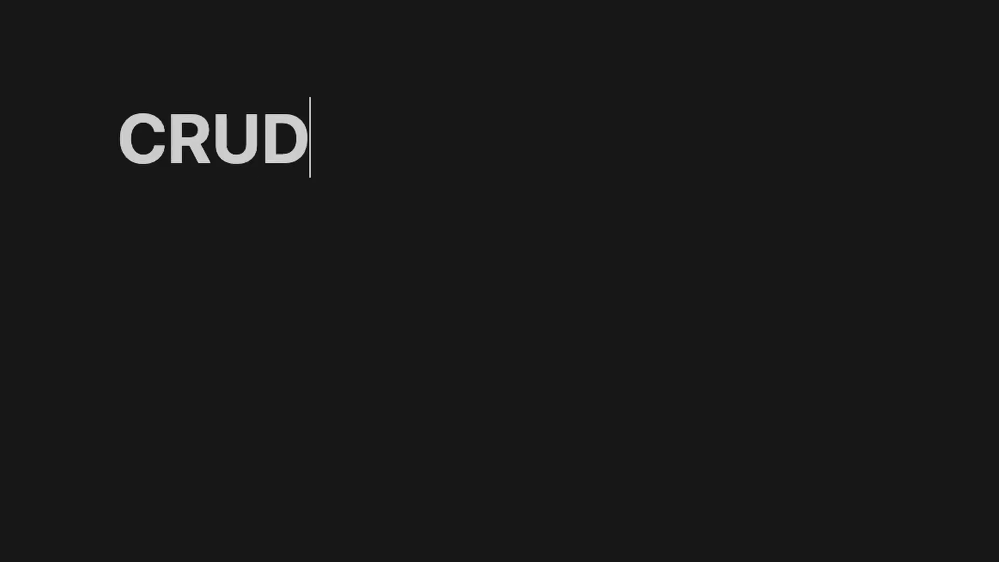
{"action": "type", "text": "Create"}
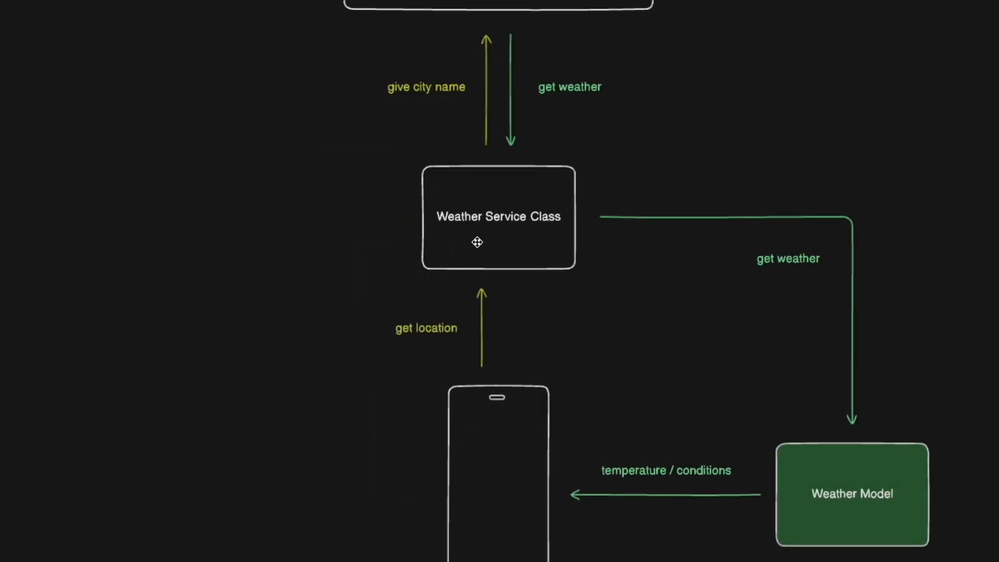
{"action": "mouse_move", "coordinate": [420, 84]}
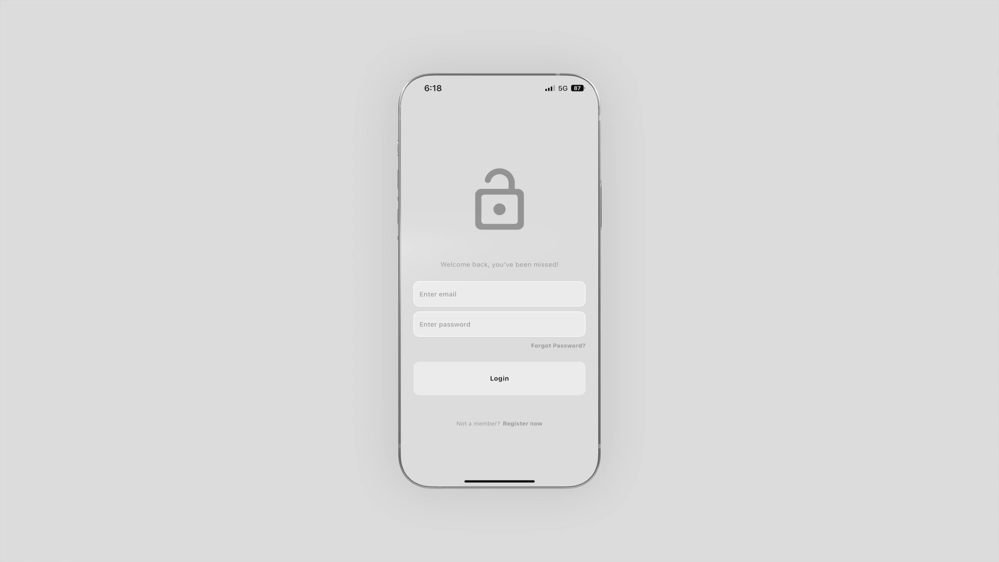
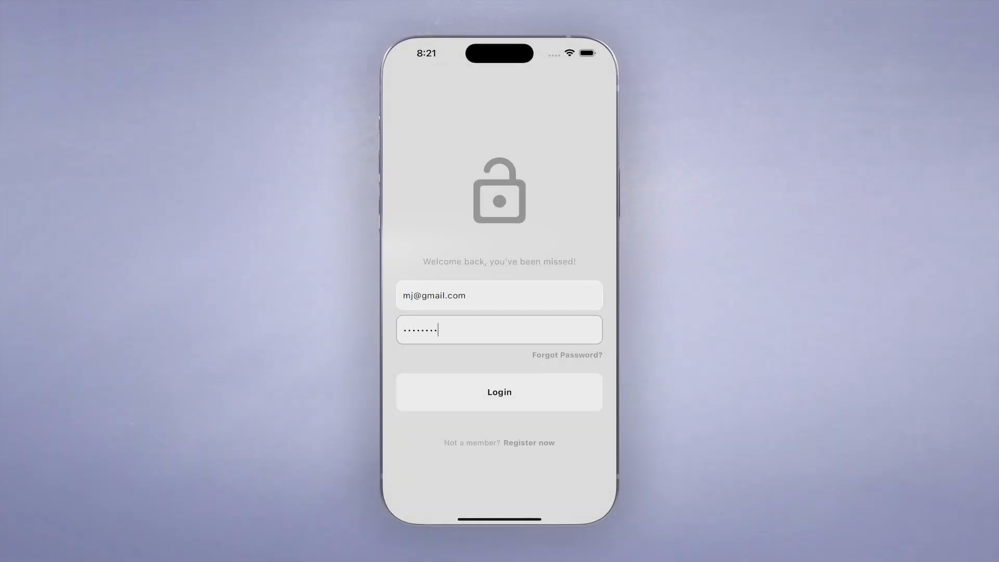
{"action": "left_click", "coordinate": [498, 391]}
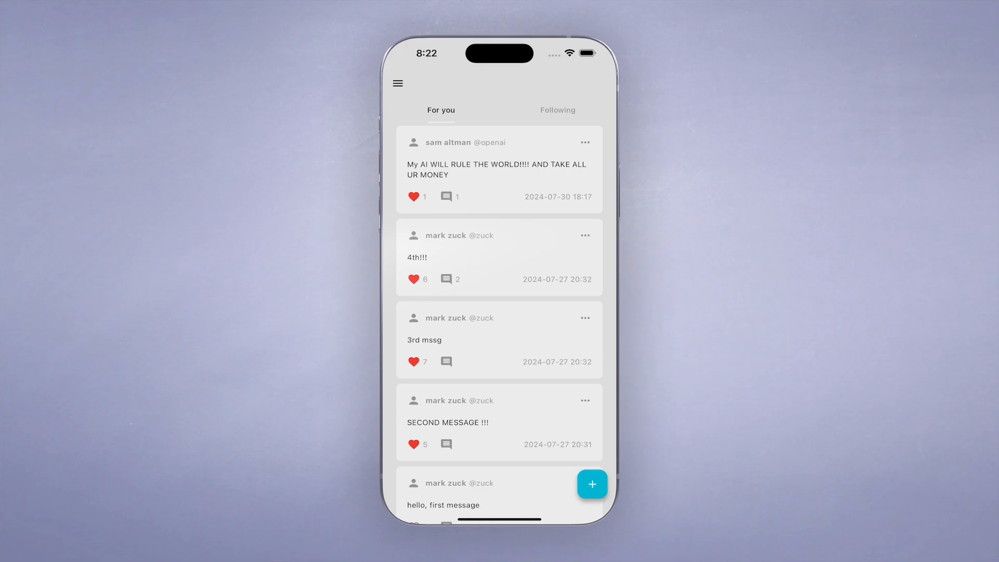
{"action": "left_click", "coordinate": [591, 484]}
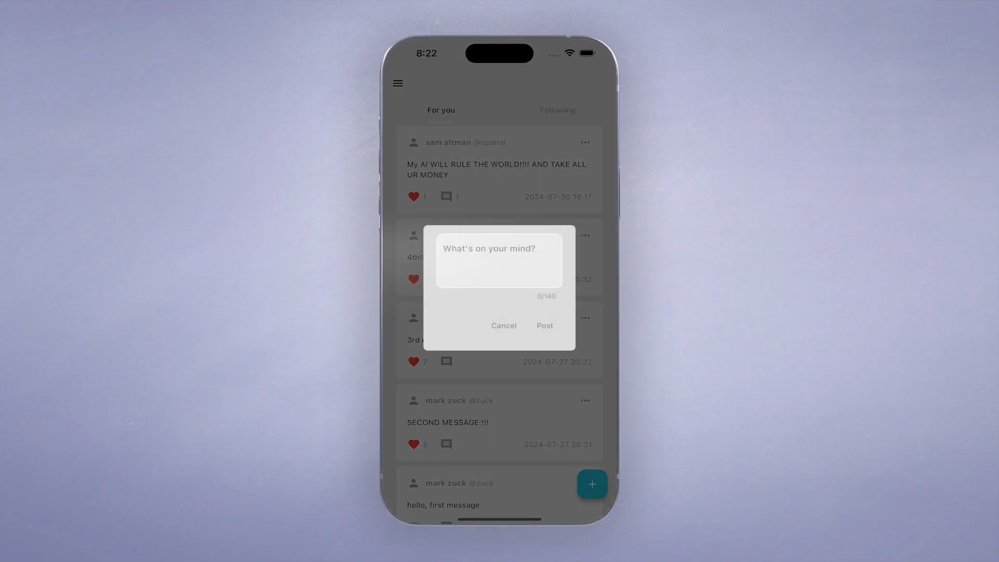
{"action": "type", "text": "HELLO!!"}
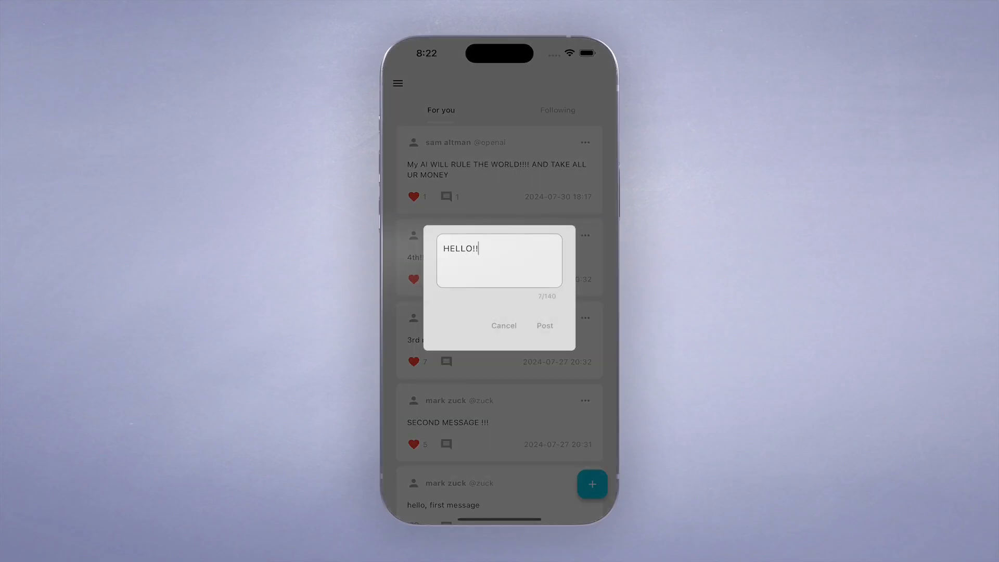
{"action": "left_click", "coordinate": [544, 326]}
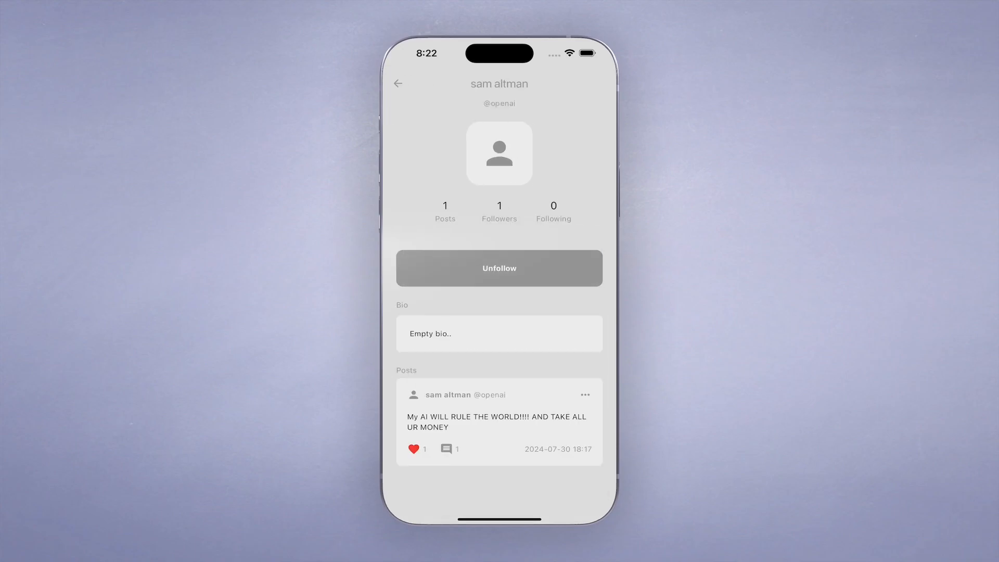
- Visit the poster's profile, return to the Following feed and cancel a draft comment
{"action": "left_click", "coordinate": [398, 83]}
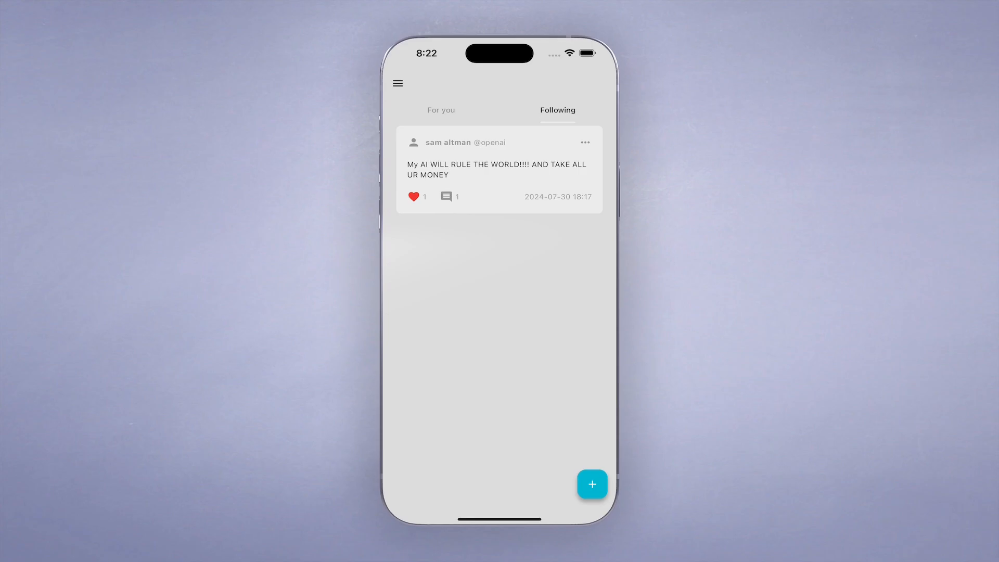
{"action": "left_click", "coordinate": [448, 143]}
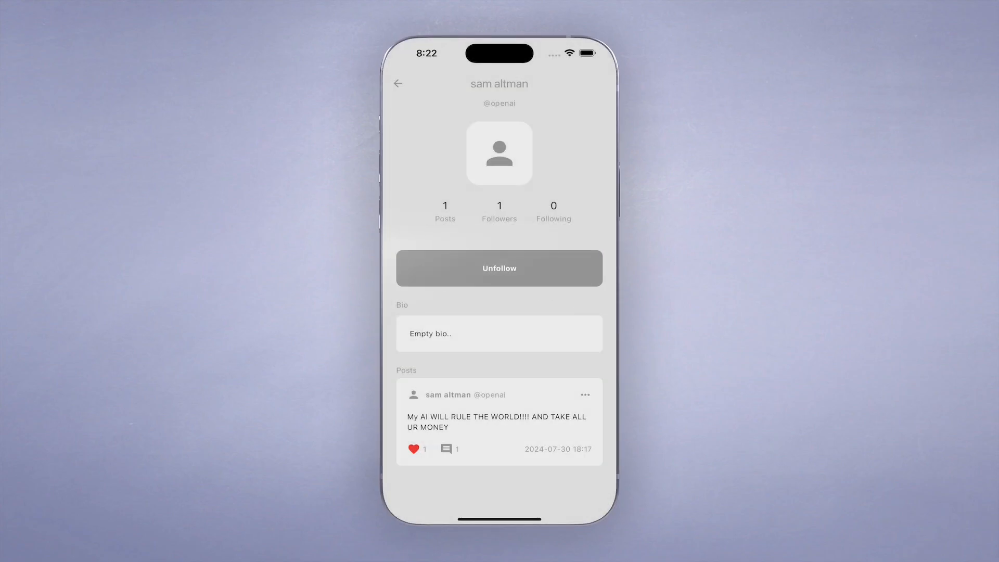
{"action": "left_click", "coordinate": [397, 84]}
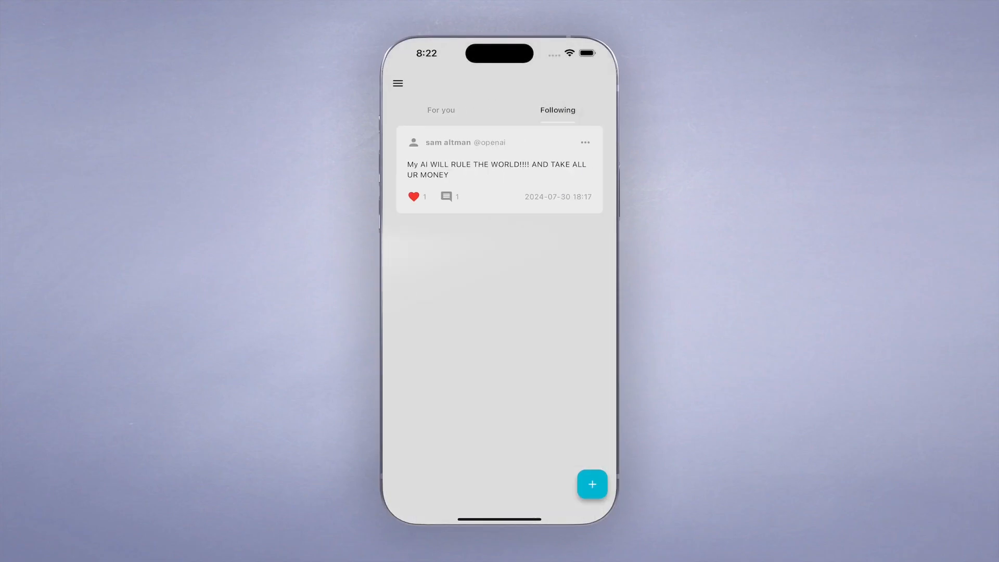
{"action": "left_click", "coordinate": [446, 196]}
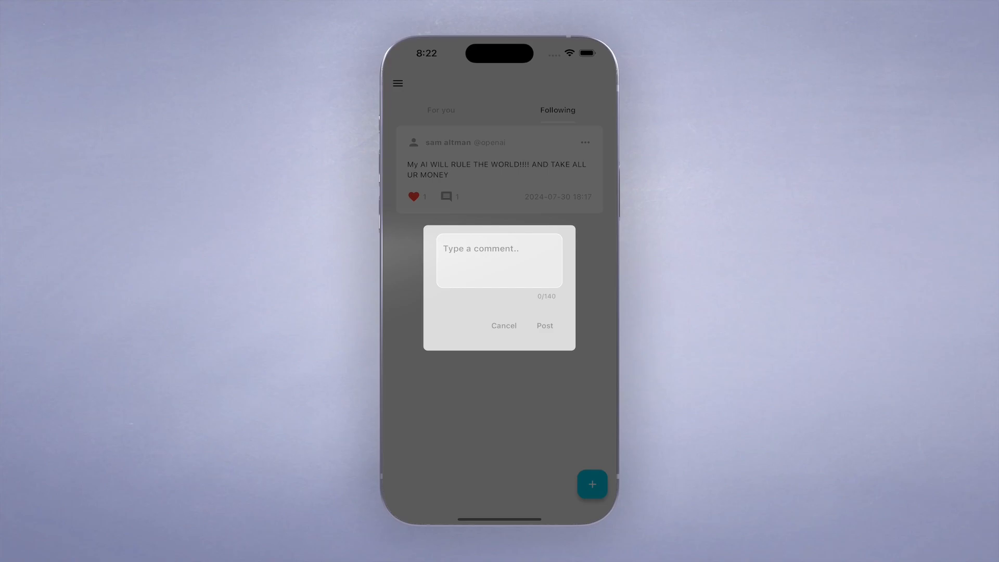
{"action": "left_click", "coordinate": [503, 326]}
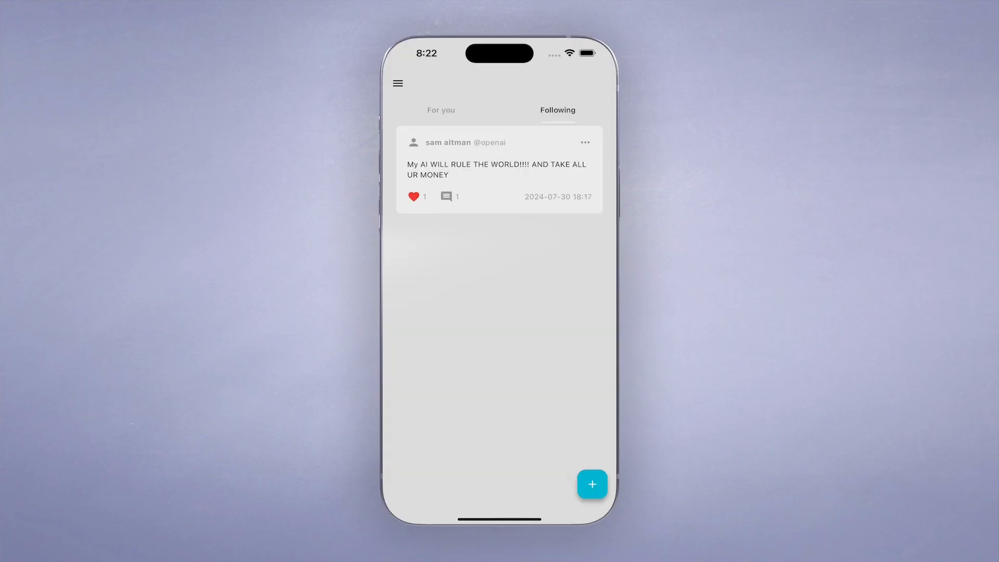